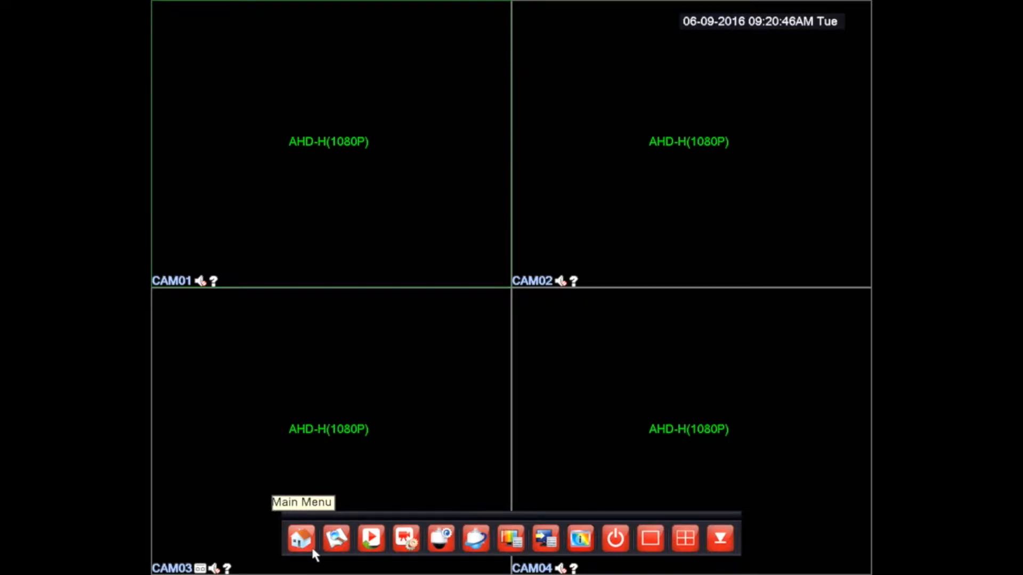
mouse_move(301, 543)
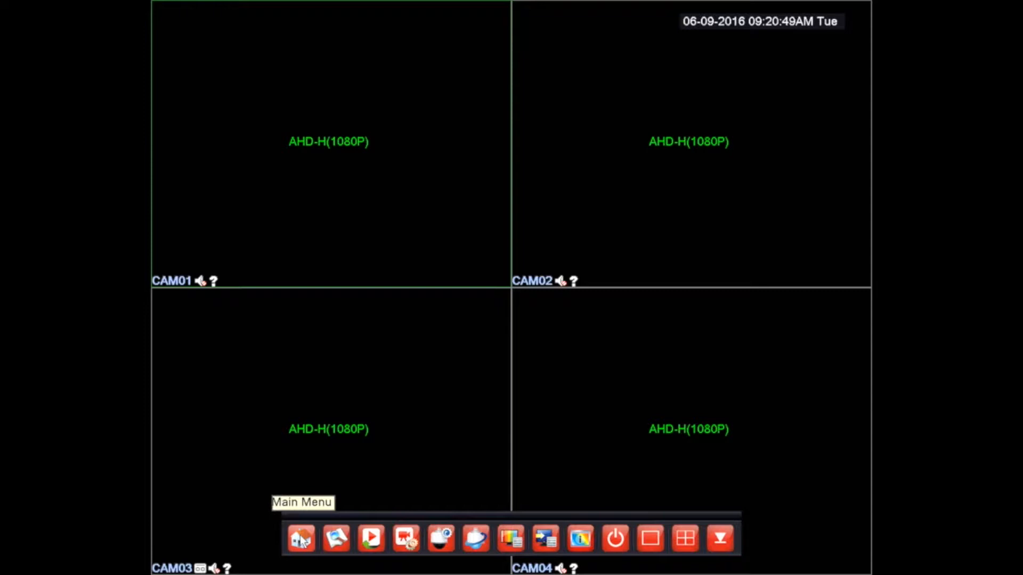
- Log in as admin with a blank password to open the Main Menu
click(300, 538)
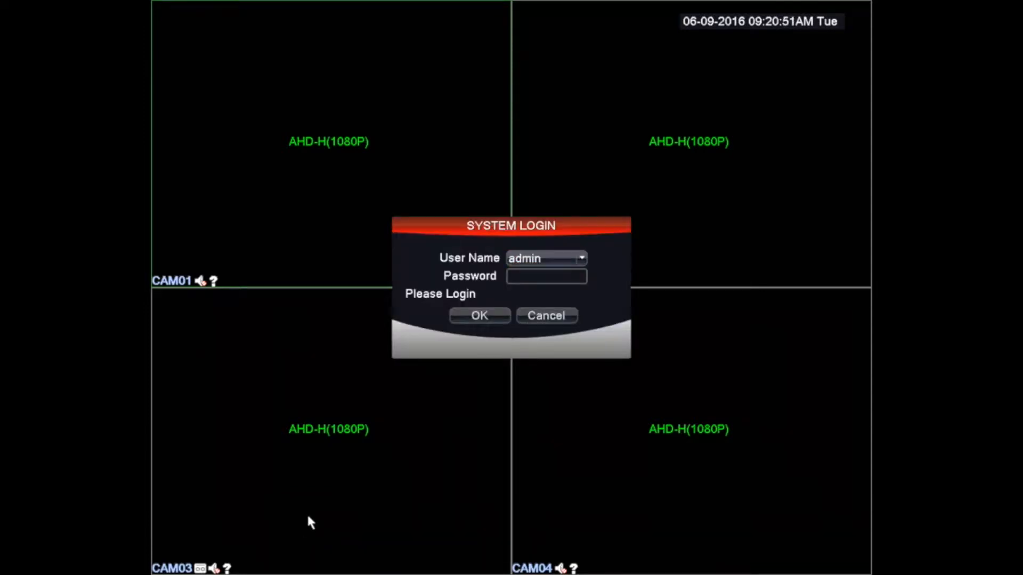
mouse_move(407, 427)
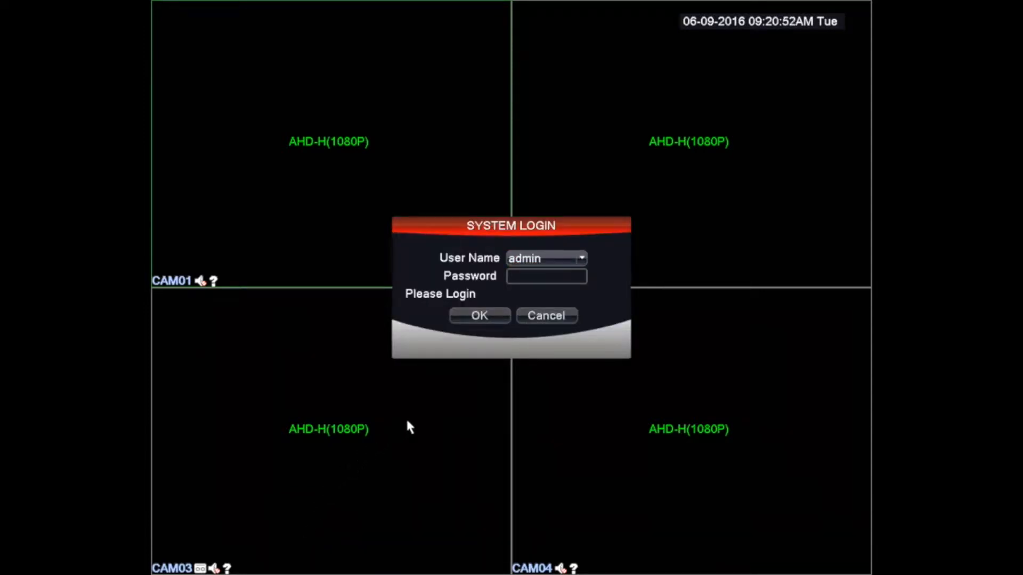
click(479, 316)
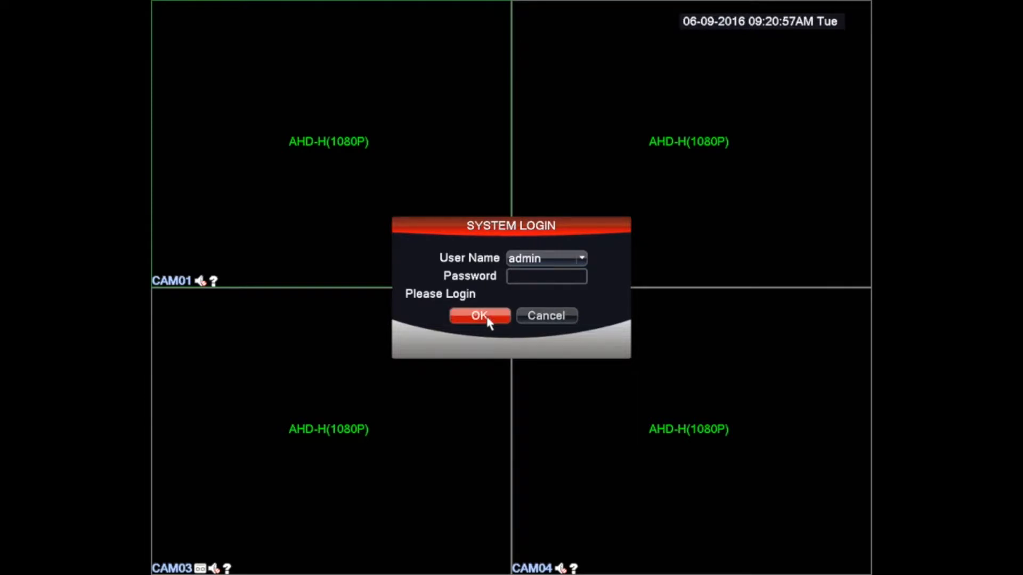
click(479, 317)
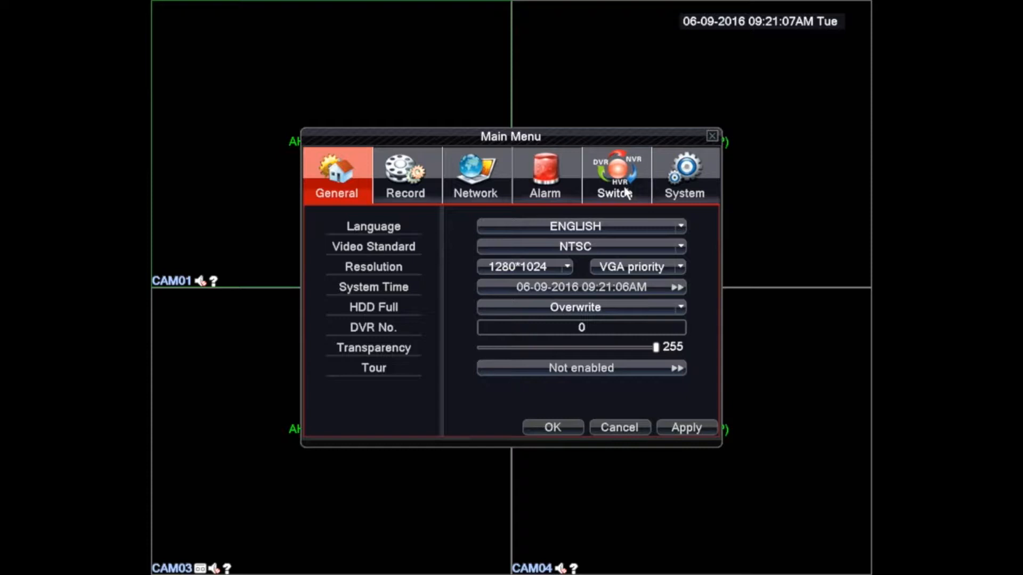
- Show the Switch page with its ChannelType setting in the Main Menu
click(614, 174)
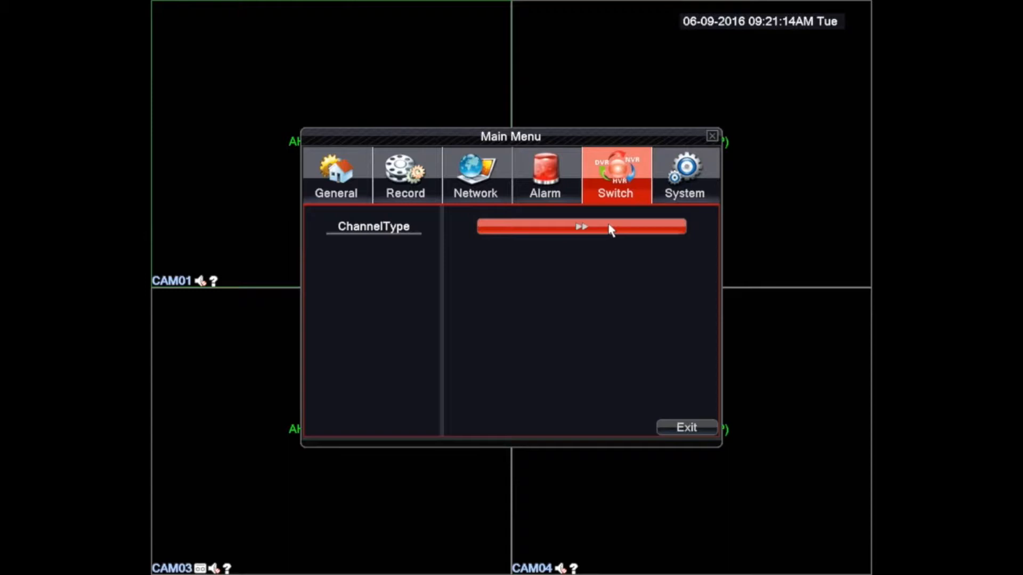
- Set ChannelType to 2 AHDH/1080P local plus 2 network 1080P channels
click(580, 226)
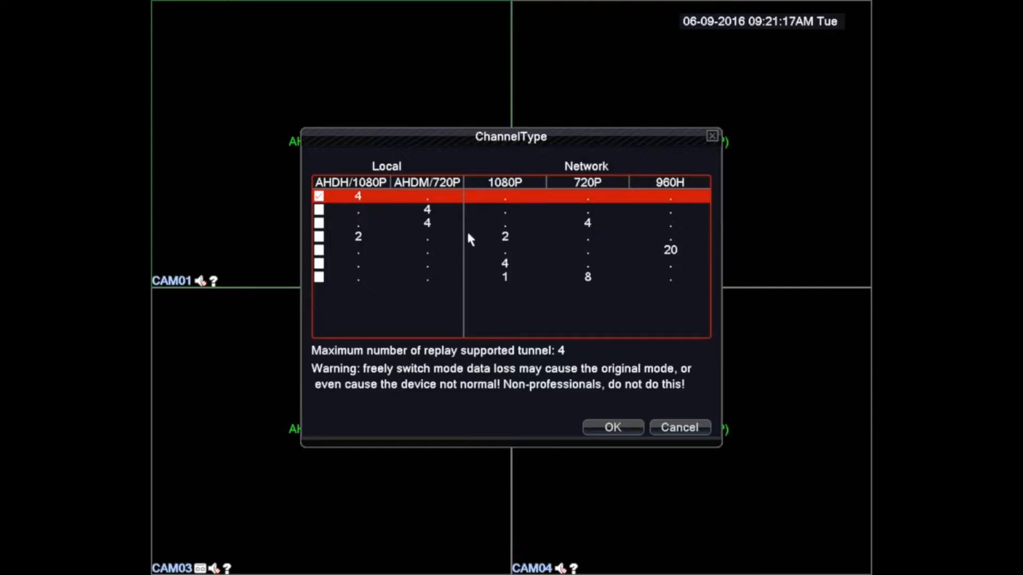
mouse_move(349, 240)
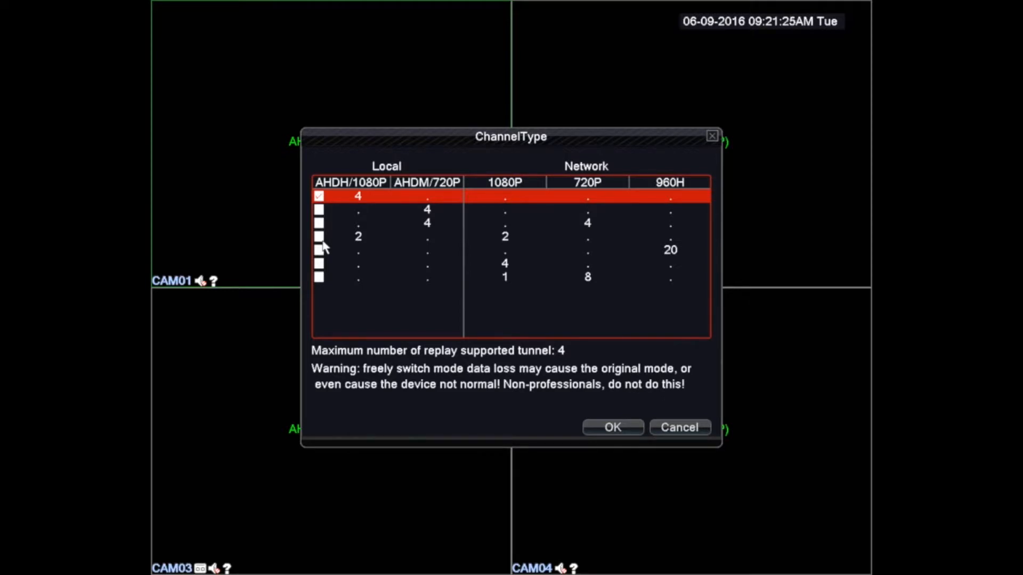
click(320, 236)
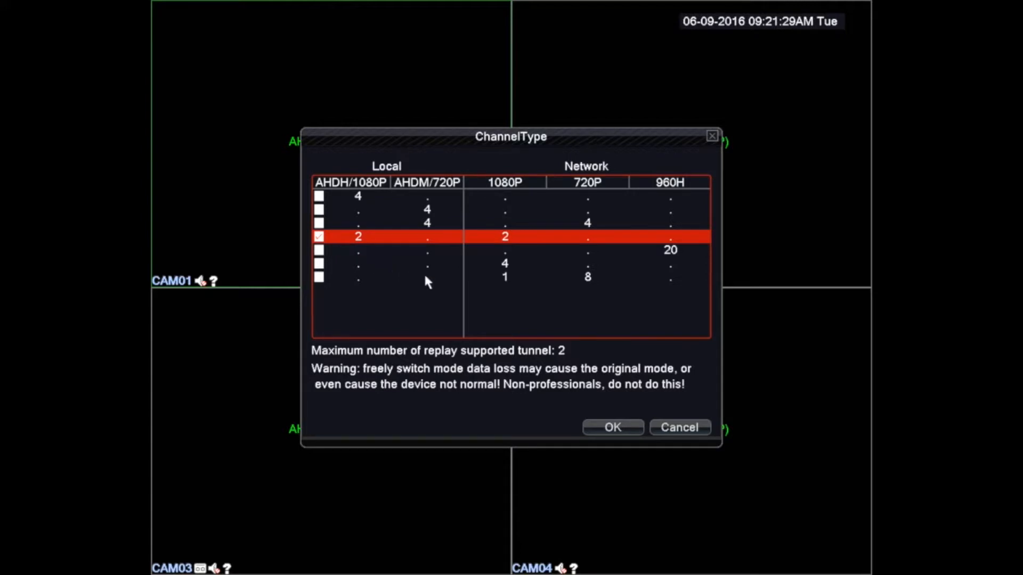
mouse_move(610, 413)
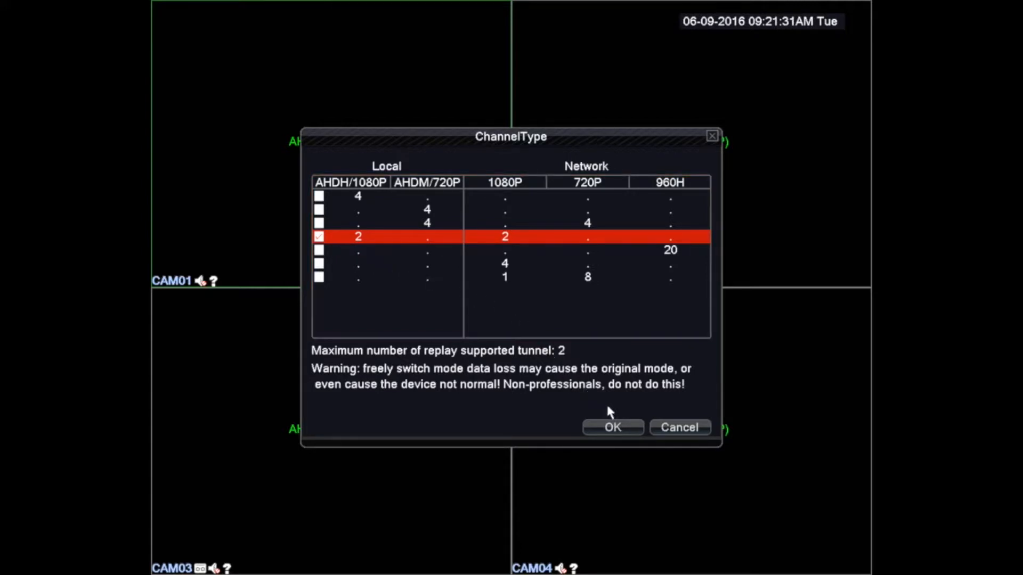
click(612, 427)
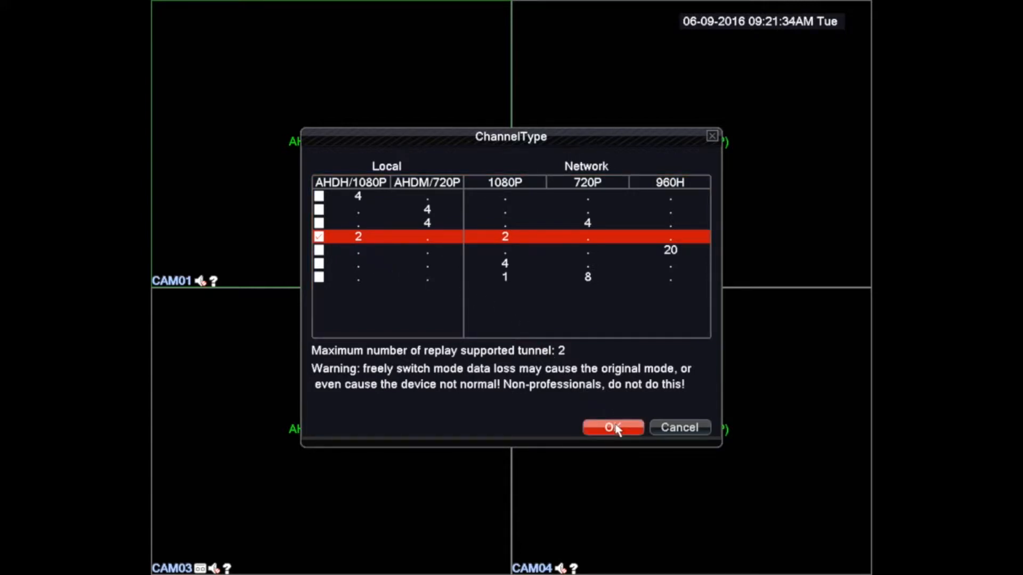
click(613, 427)
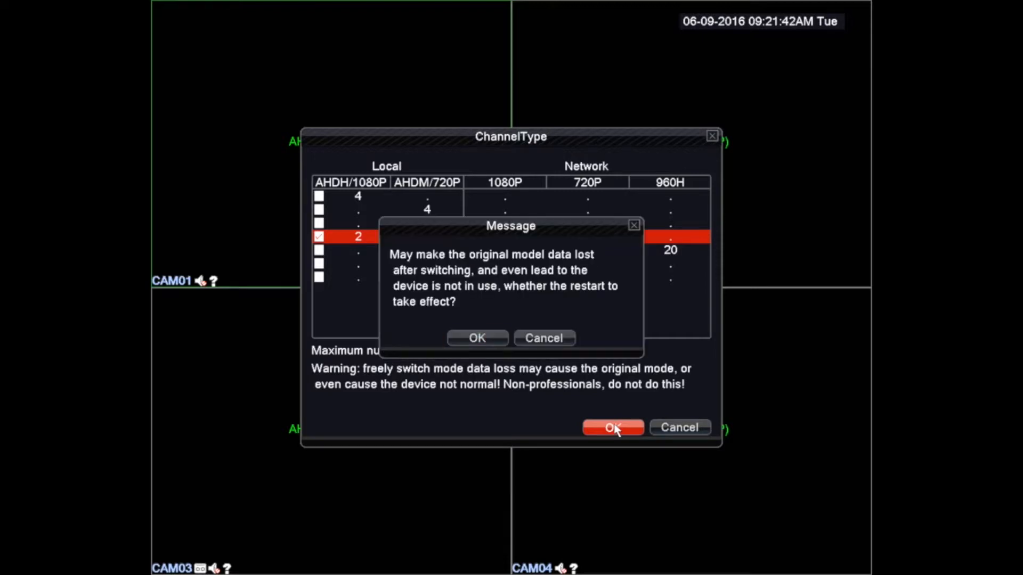
mouse_move(468, 379)
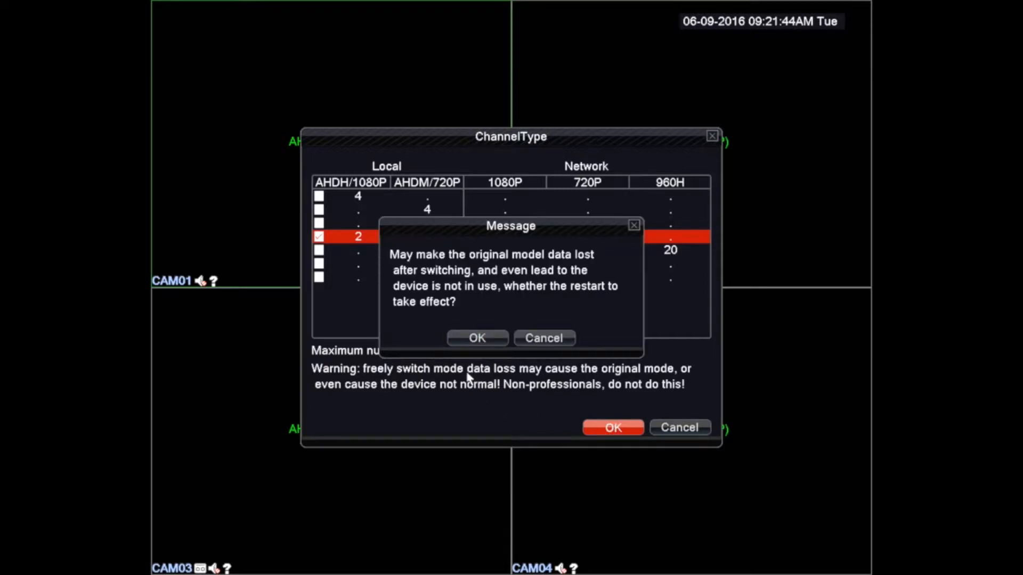
mouse_move(477, 338)
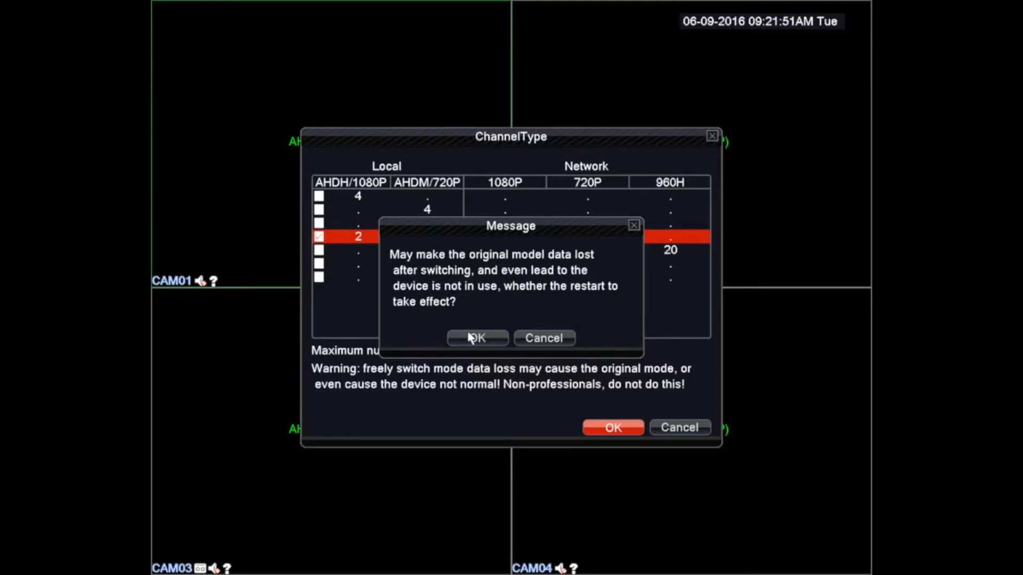
- Confirm the restart so the DVR reboots with D03 and D04 unconfigured
click(477, 338)
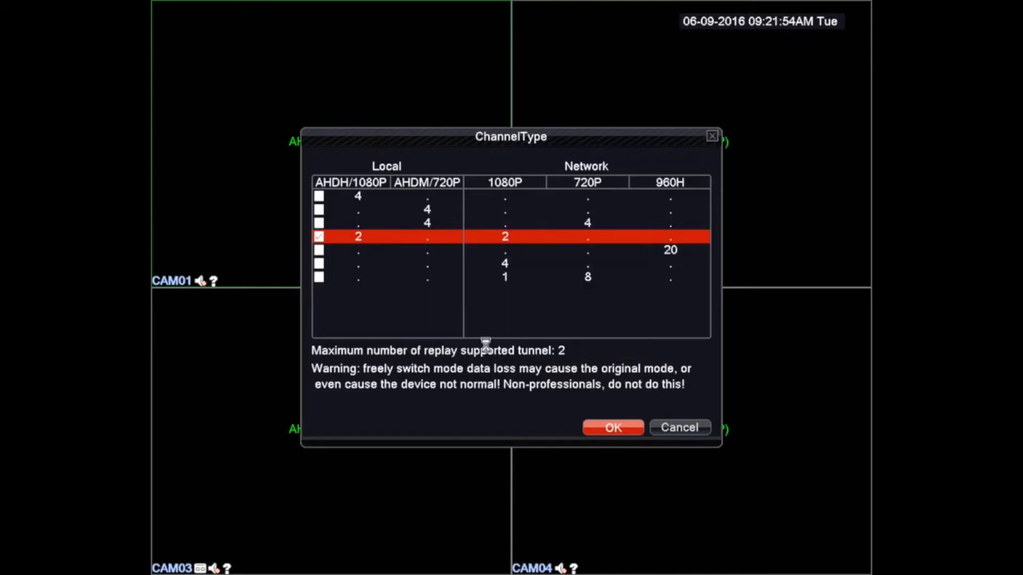
click(611, 427)
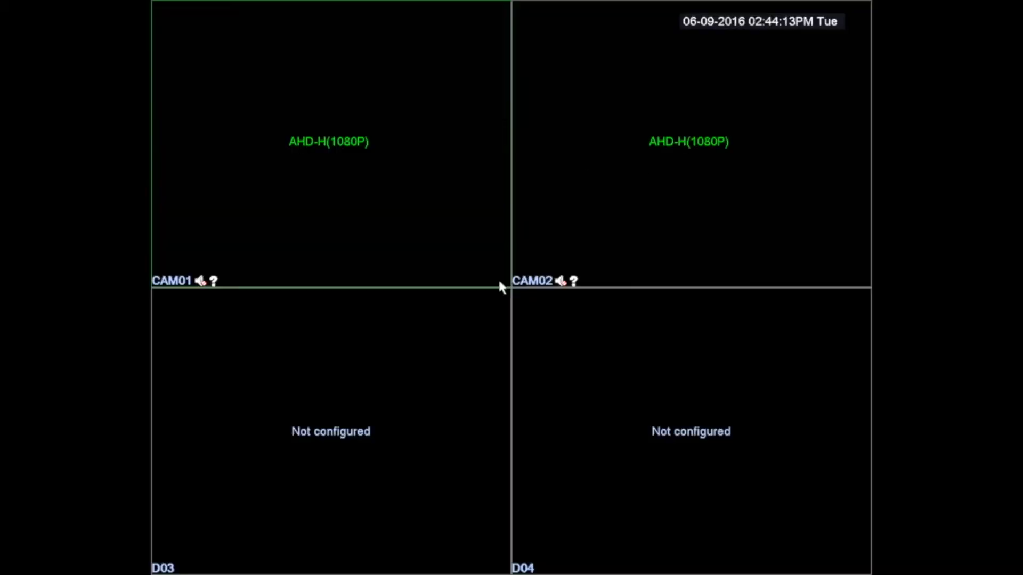
mouse_move(342, 167)
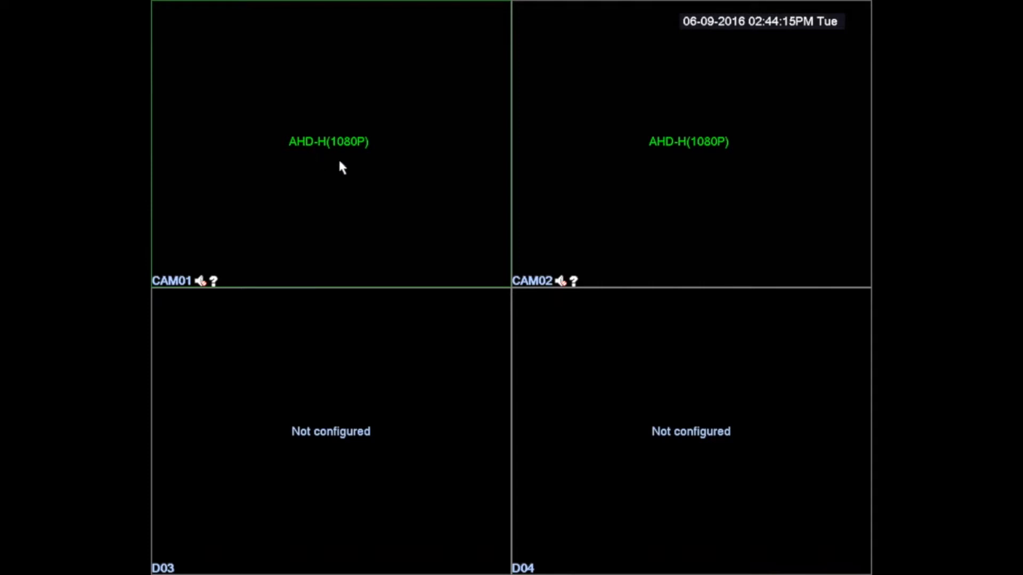
mouse_move(279, 420)
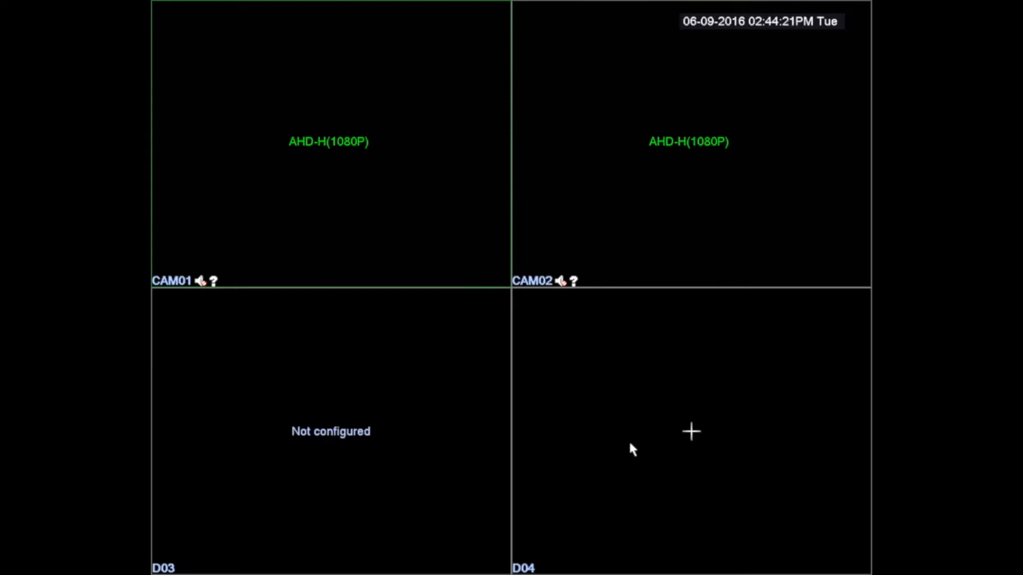
mouse_move(668, 456)
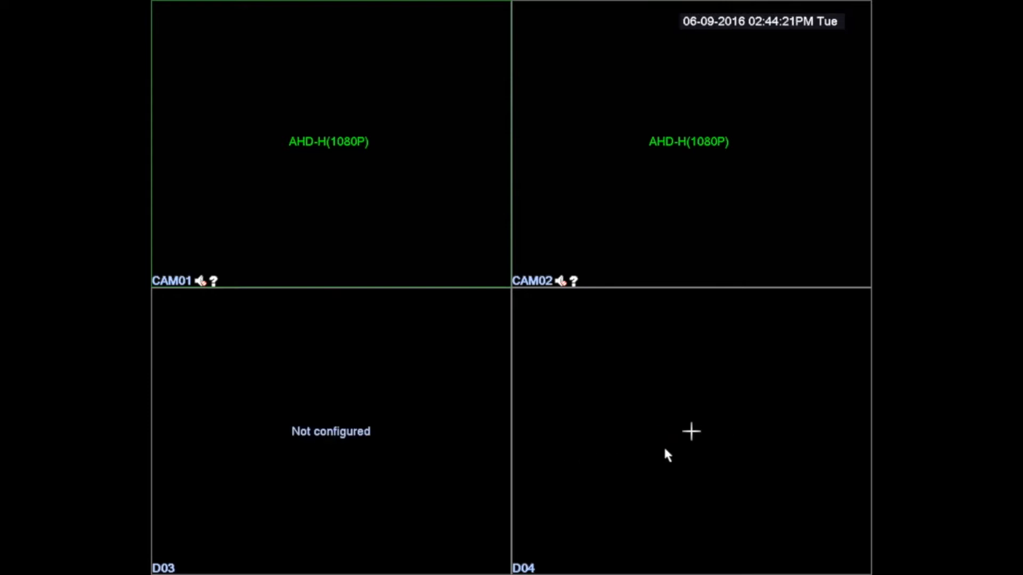
- Open the Digital channel config wizard and log in as admin
click(691, 431)
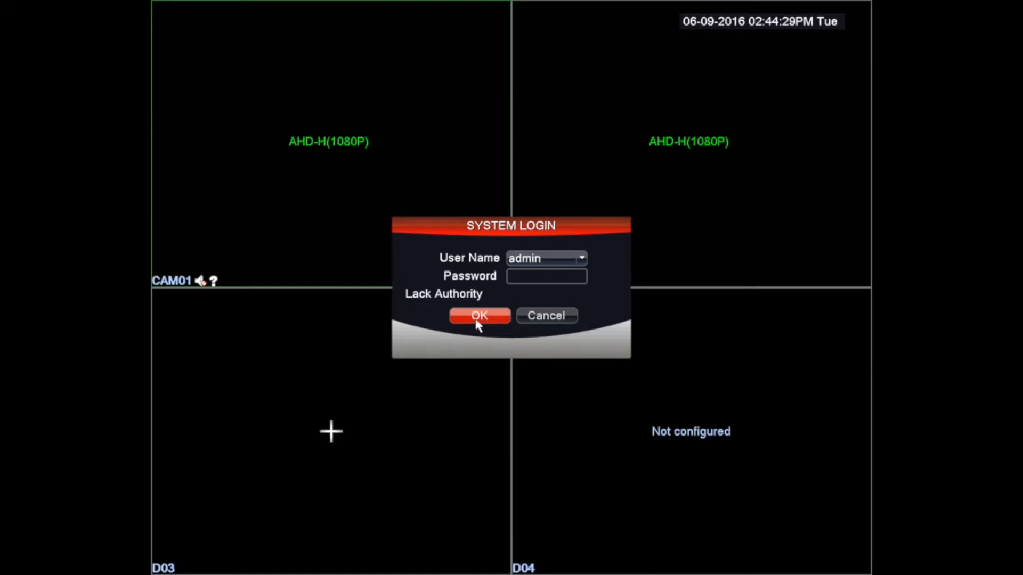
click(478, 316)
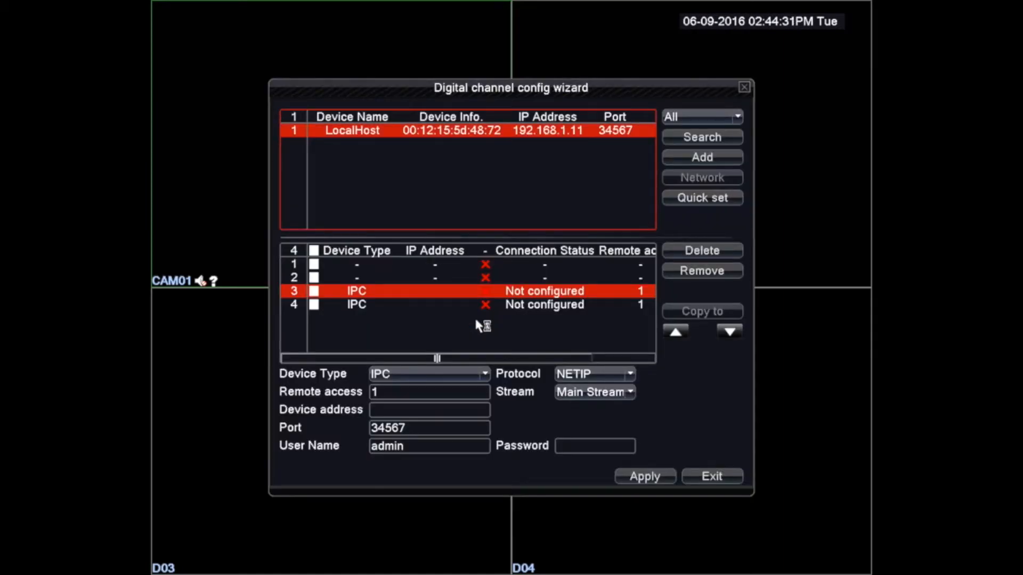
- Search the network and select the ONVIF camera at 192.168.1.28 for channel 3
click(702, 137)
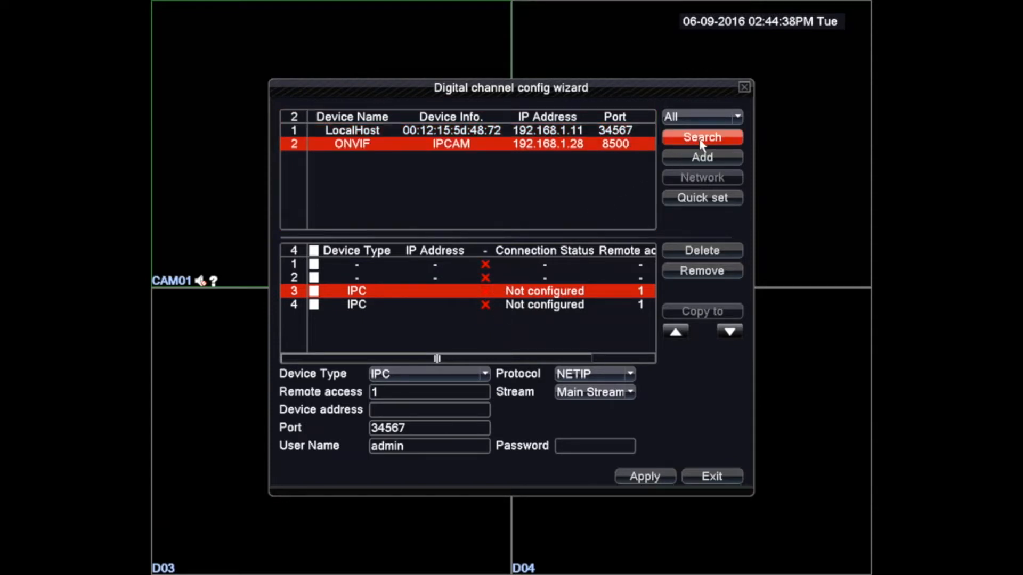
click(702, 136)
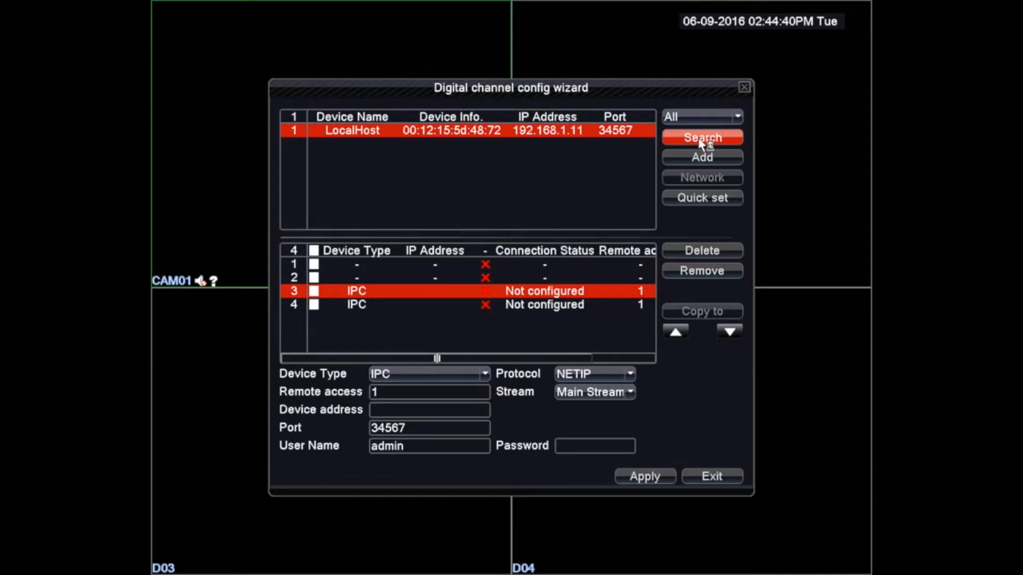
click(702, 137)
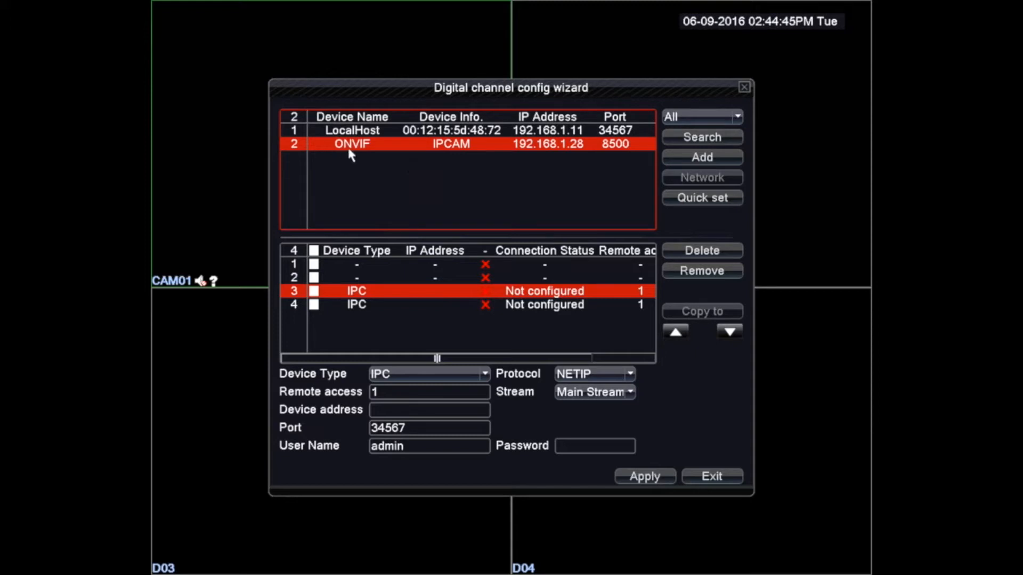
mouse_move(476, 155)
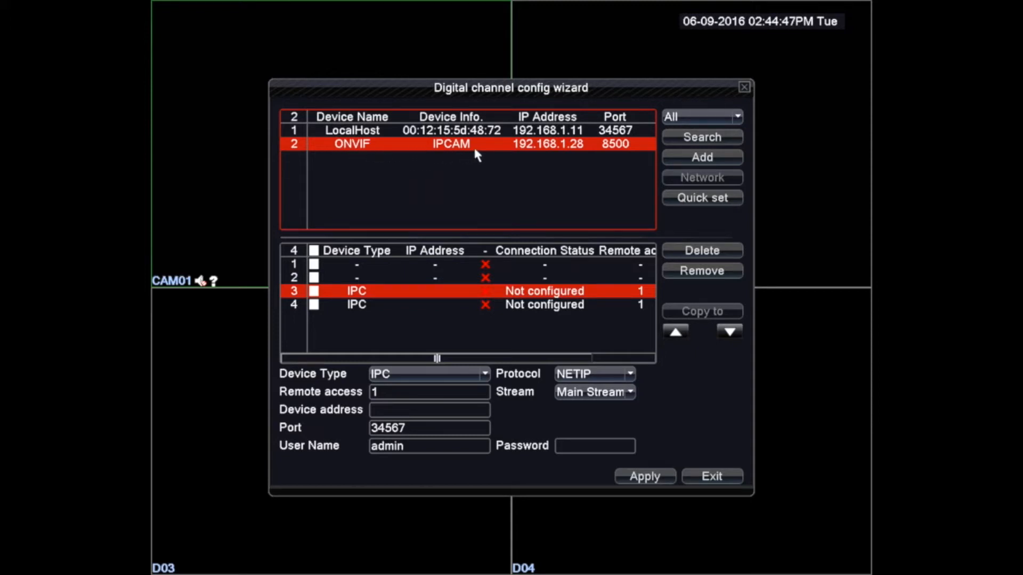
mouse_move(570, 154)
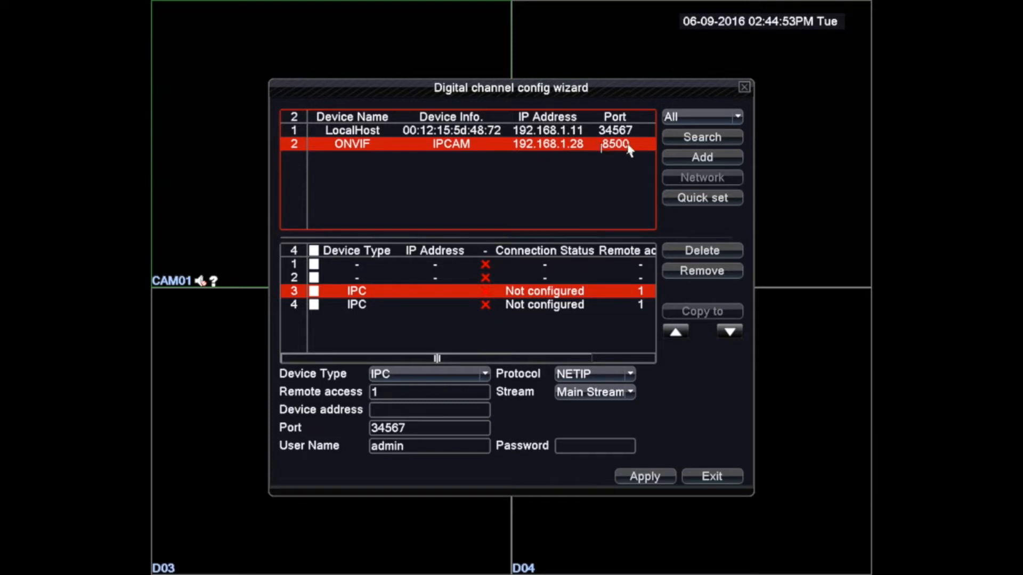
mouse_move(316, 300)
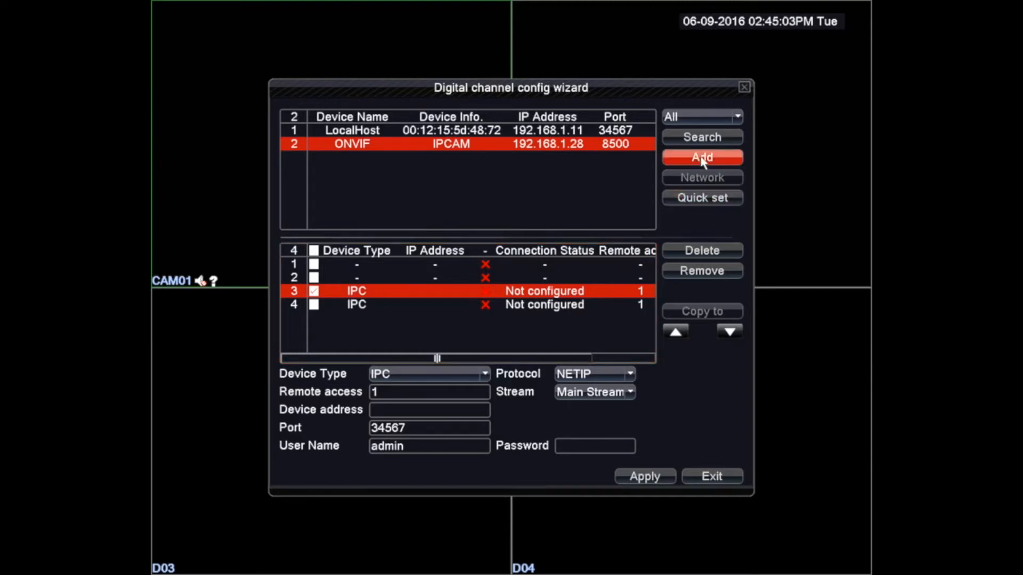
- Add the ONVIF camera to channel 3 and begin entering its password
click(703, 158)
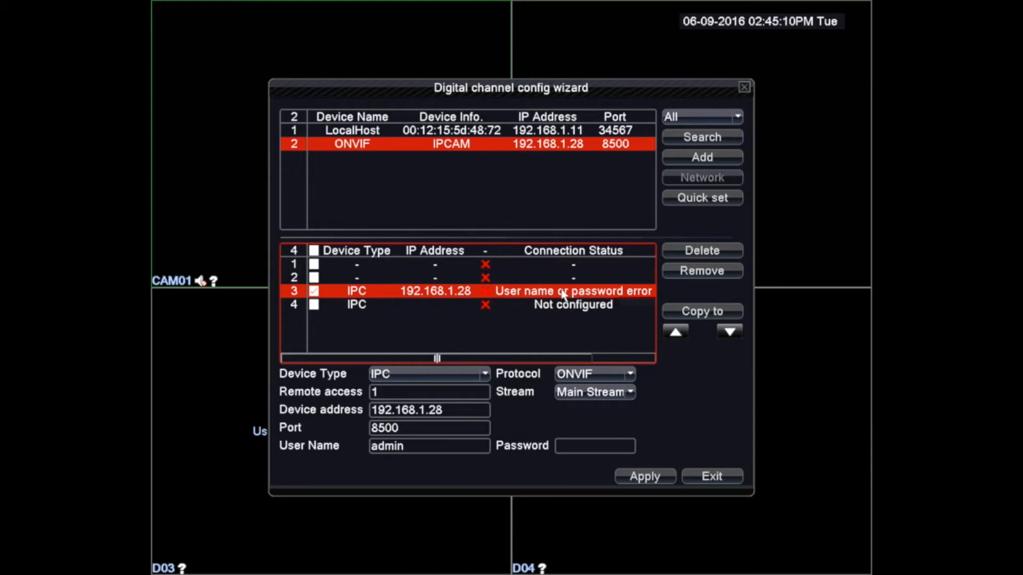
click(594, 445)
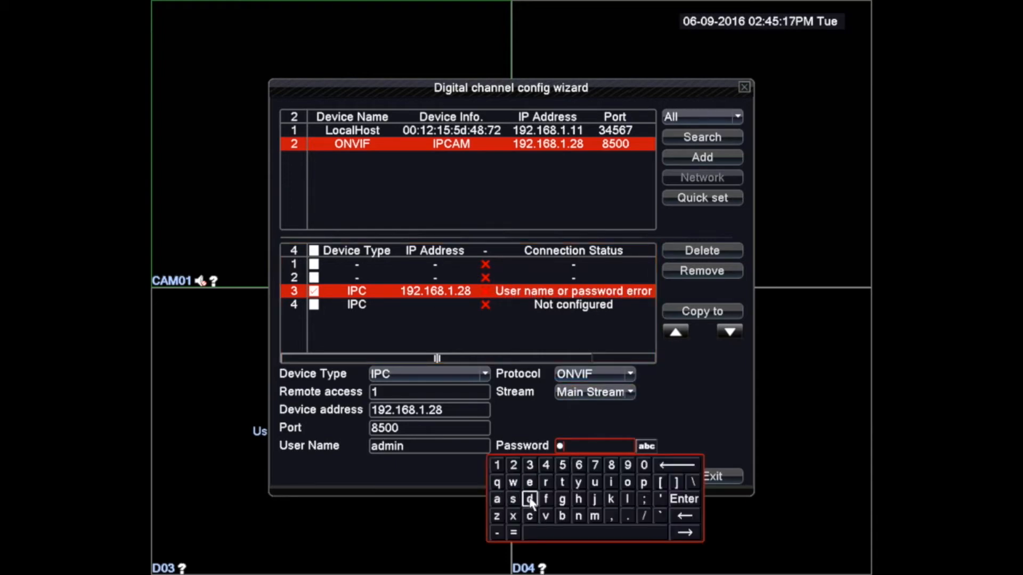
click(578, 517)
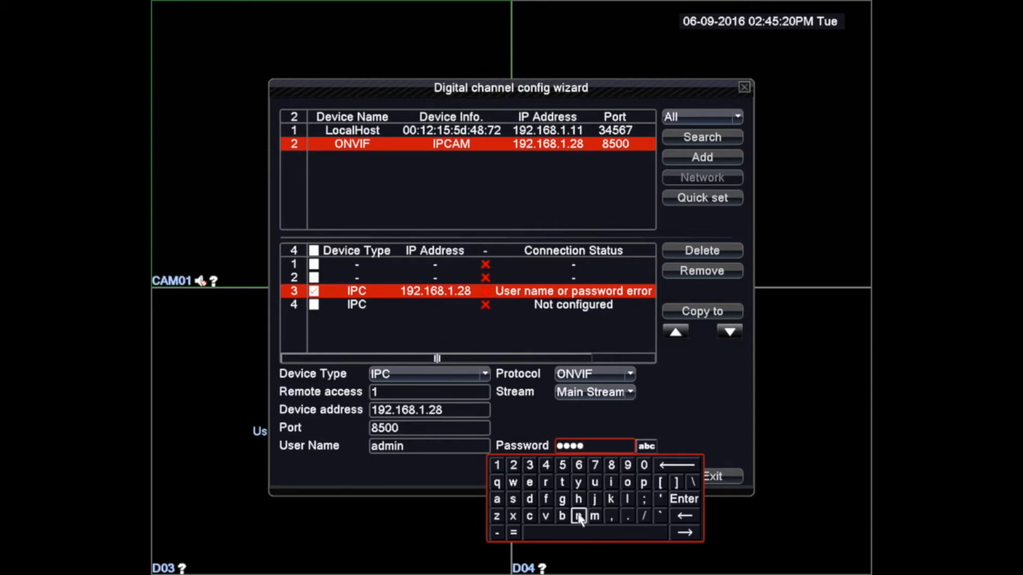
click(578, 516)
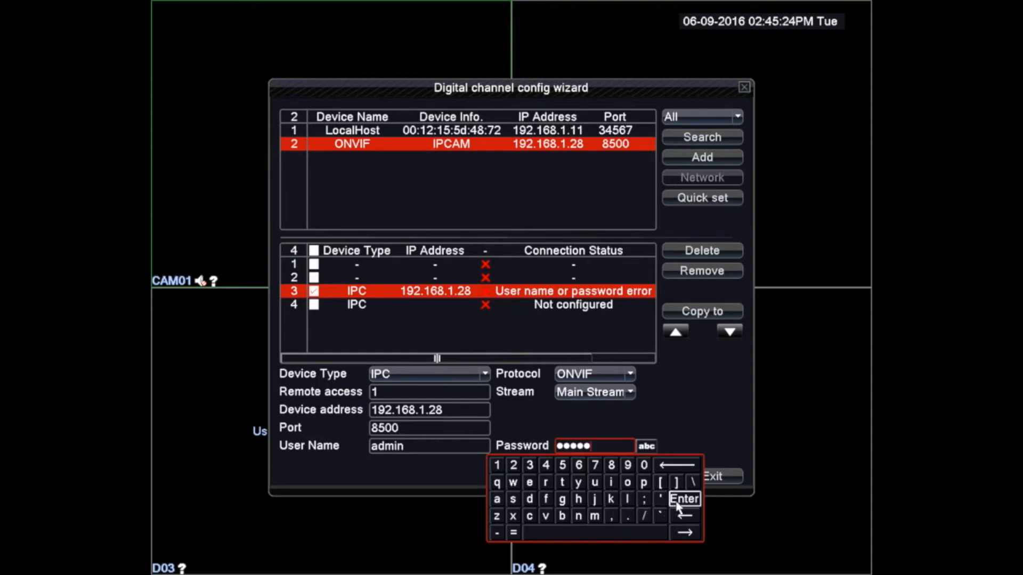
- Finish the camera password and apply the channel 3 settings
click(684, 499)
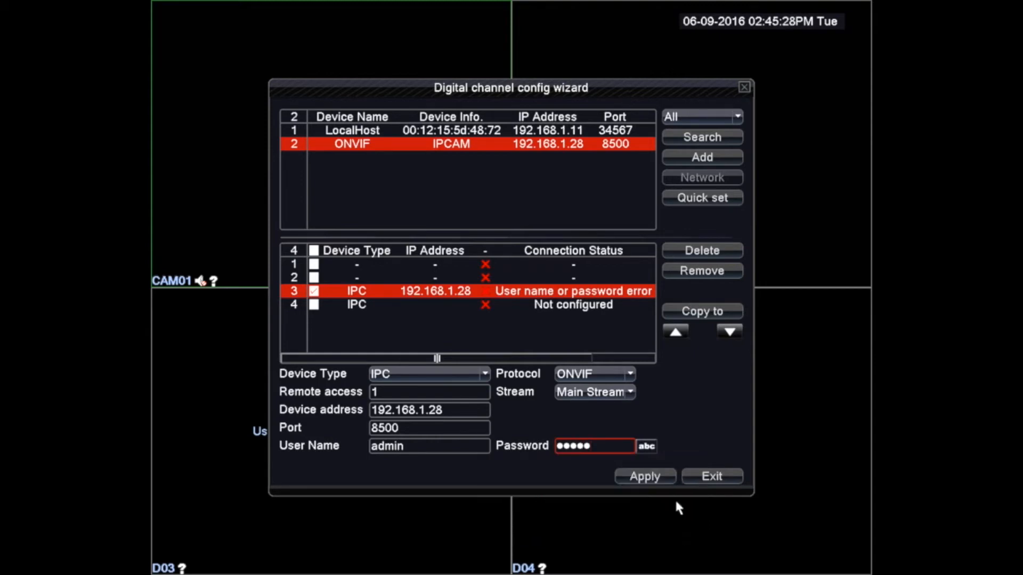
click(644, 476)
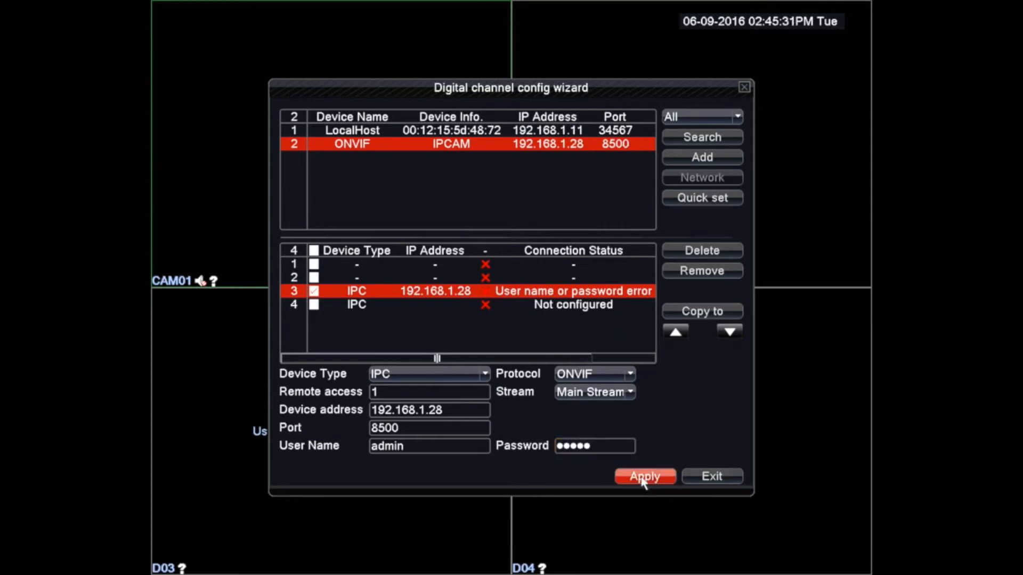
click(644, 476)
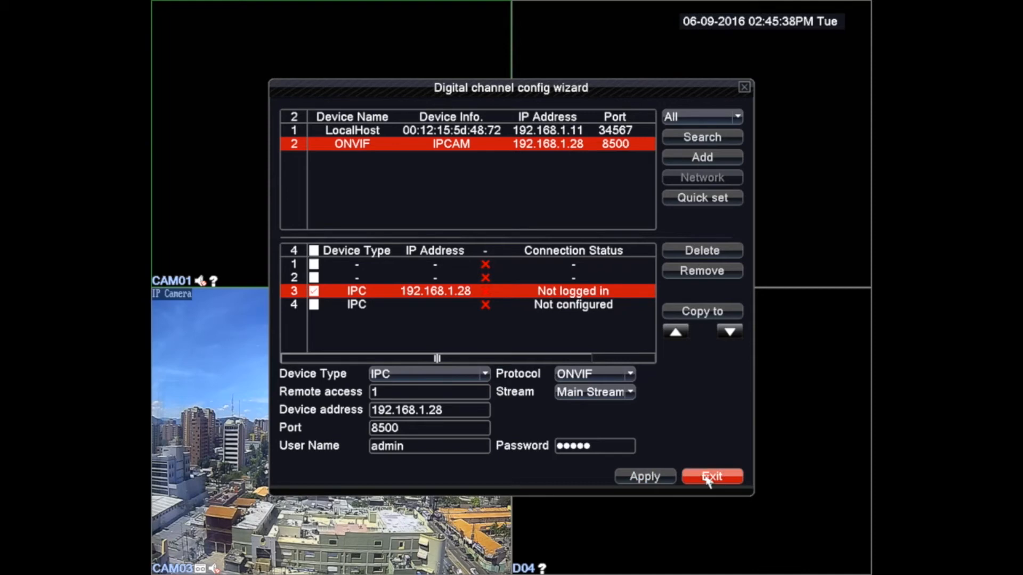
- Exit the channel wizard and open PTZ control for channel 3
click(711, 477)
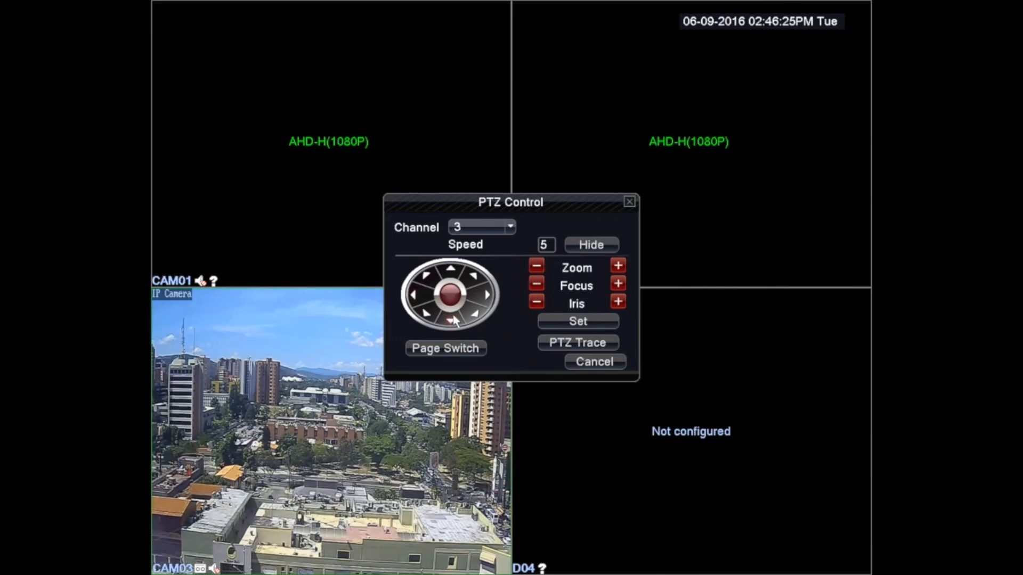
click(450, 321)
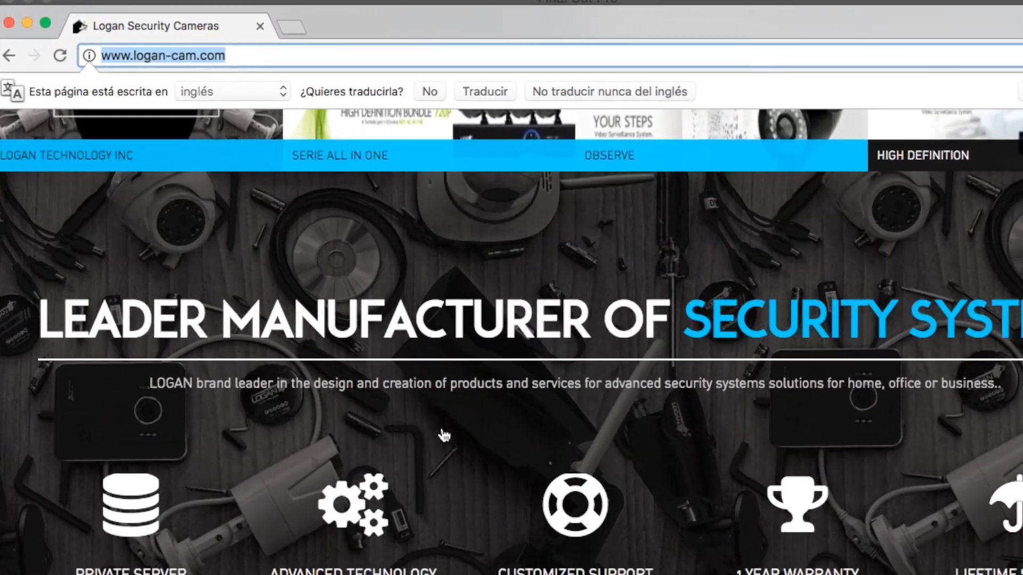
- Scroll the logan-cam.com homepage down to the Great Sales section
scroll(down, 3)
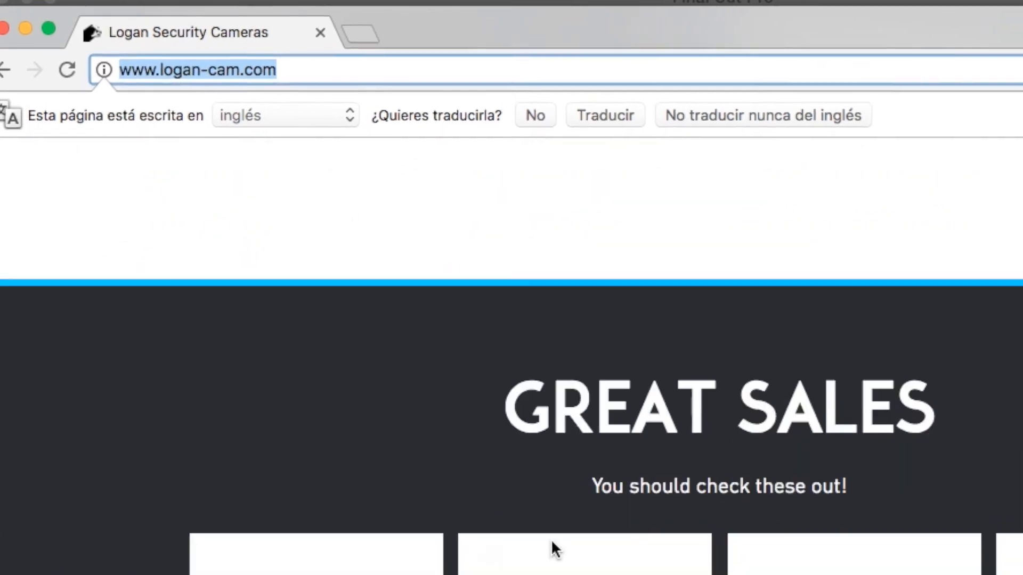